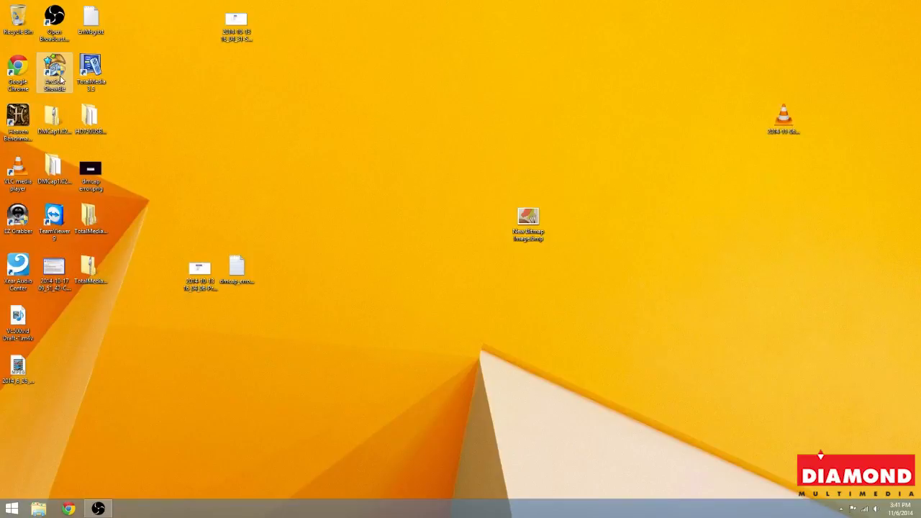
- Launch ArcSoft ShowBiz from its desktop shortcut
double_click(55, 69)
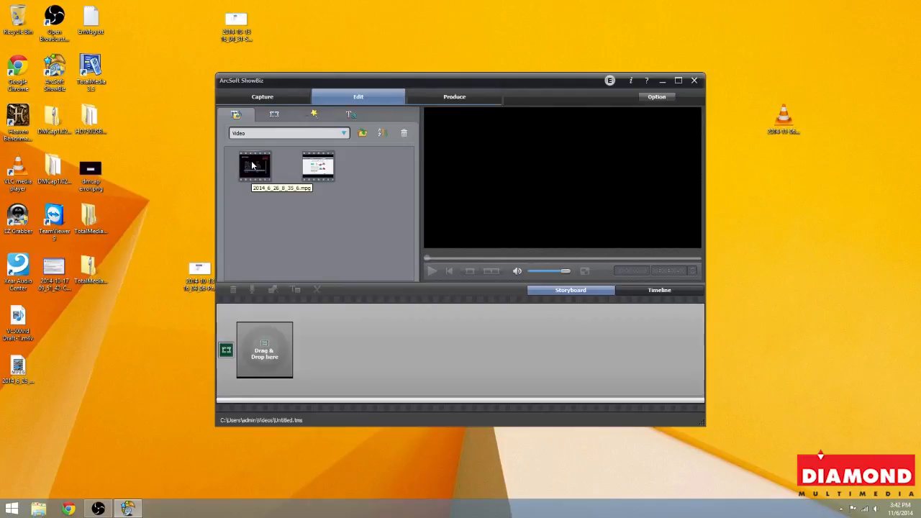
- Place the first library clip into the first storyboard slot
left_click(253, 165)
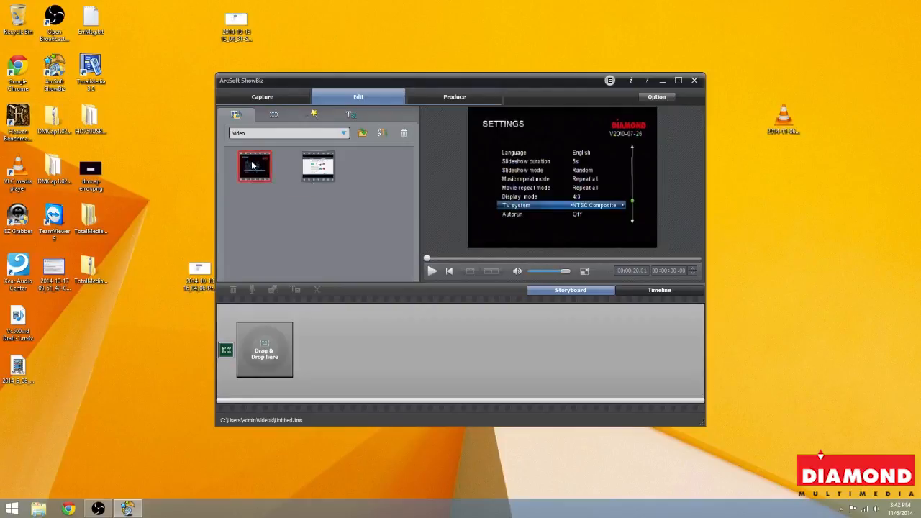
left_click_drag(253, 165, 265, 350)
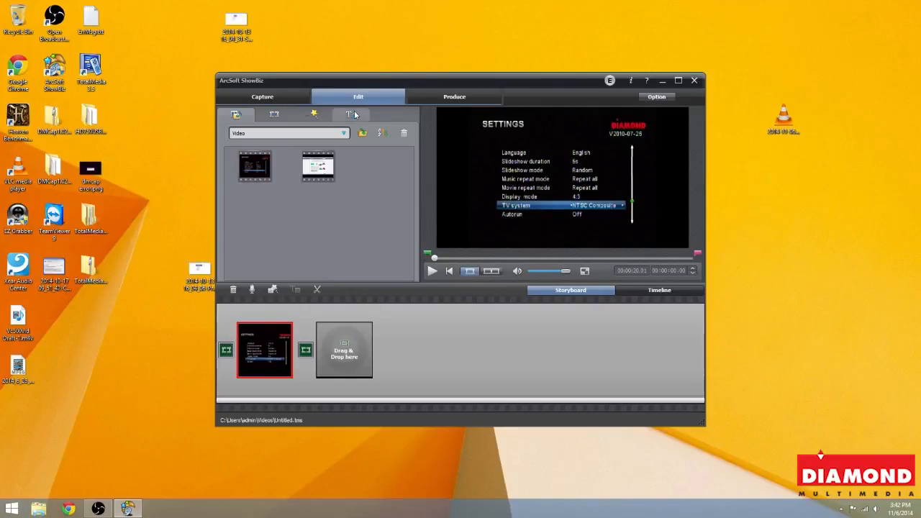
mouse_move(351, 115)
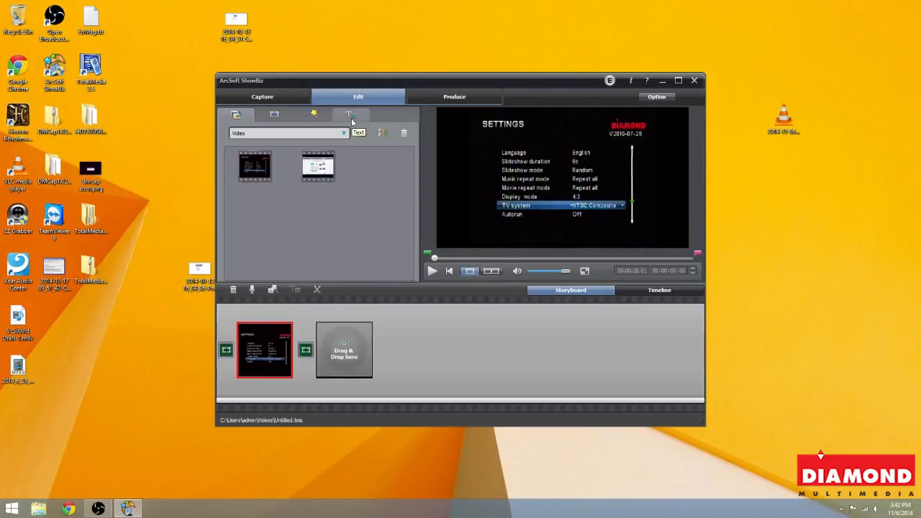
- Show the text overlay styles and preview a multicolour gradient style
left_click(351, 115)
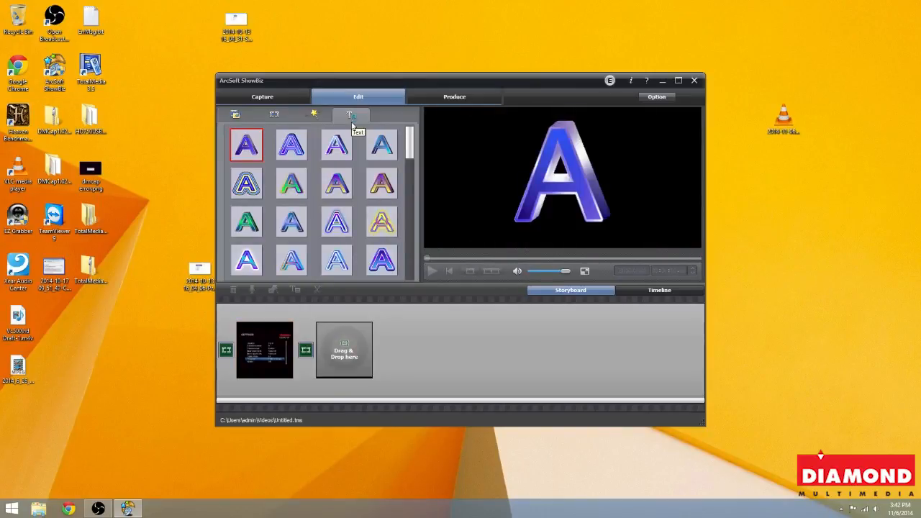
mouse_move(351, 153)
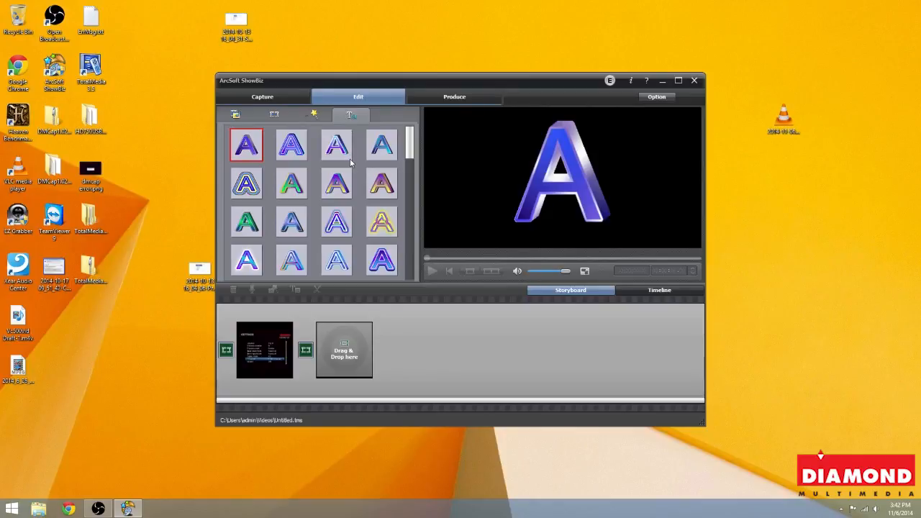
scroll("down", 3)
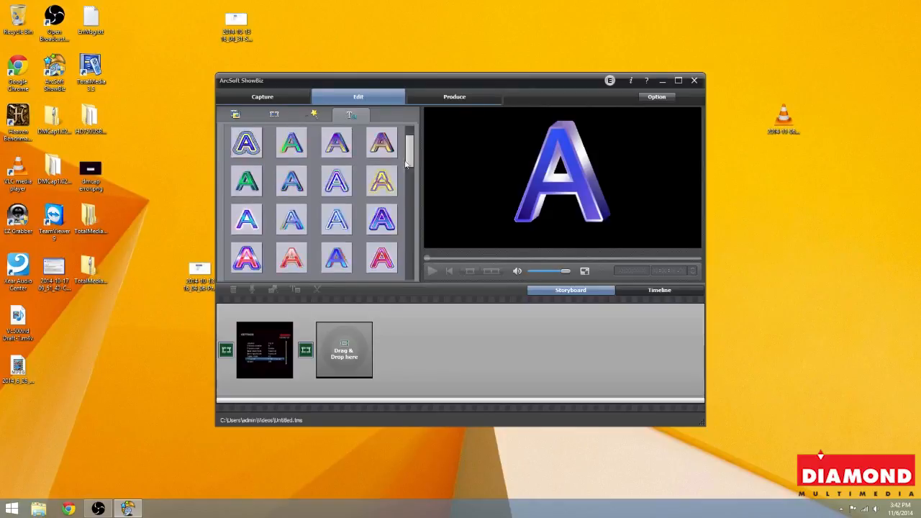
scroll("down", 3)
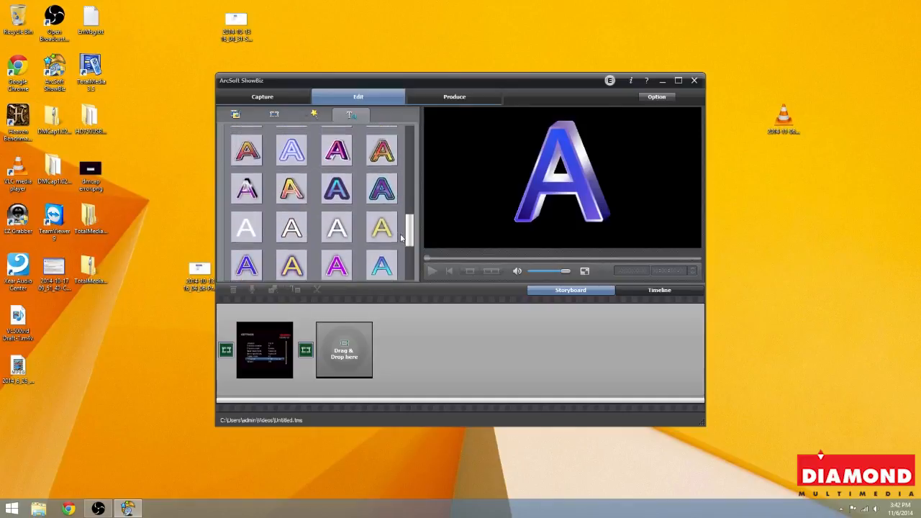
left_click(291, 196)
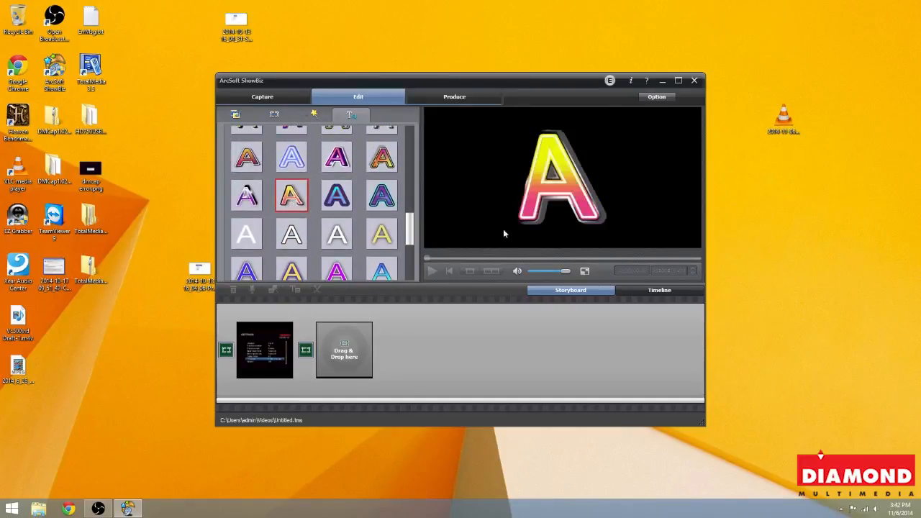
- Replace the placeholder in Edit Text with the title 'diamondmm.com' in the gradient style
left_click(660, 291)
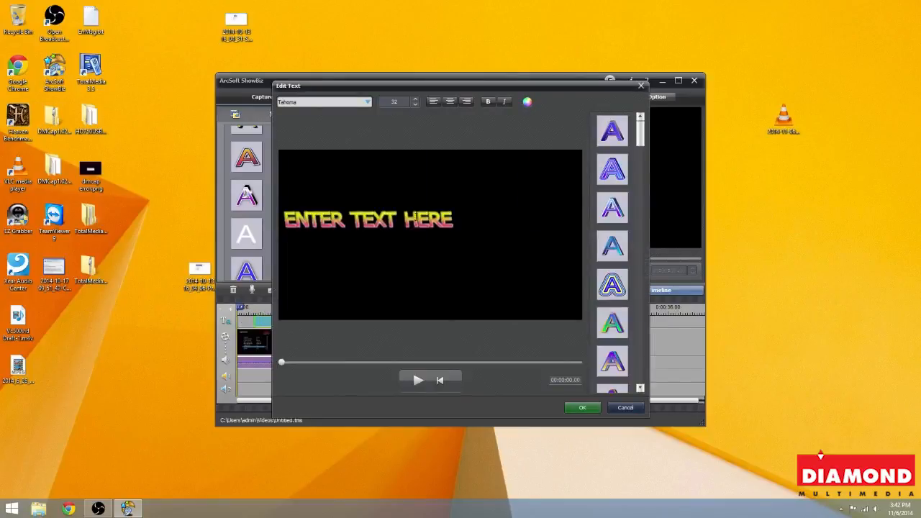
left_click(429, 218)
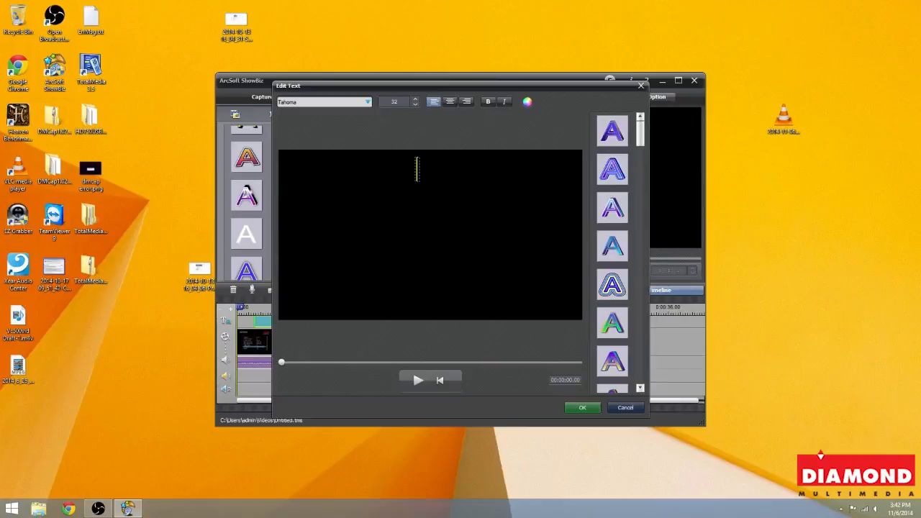
left_click(305, 185)
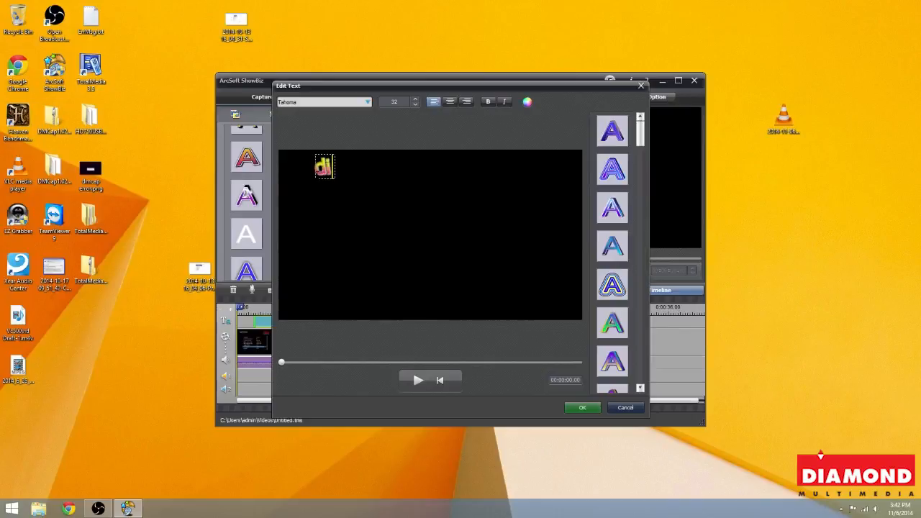
type("diamondmm")
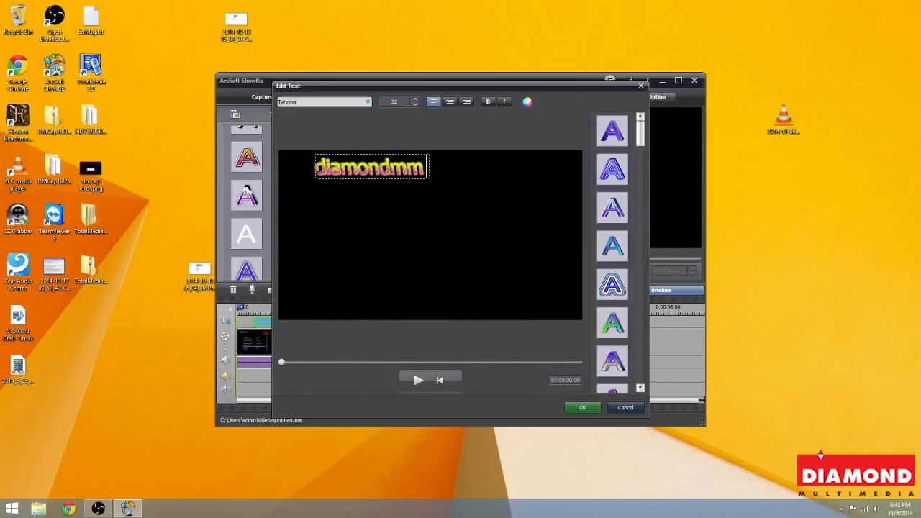
type(".com")
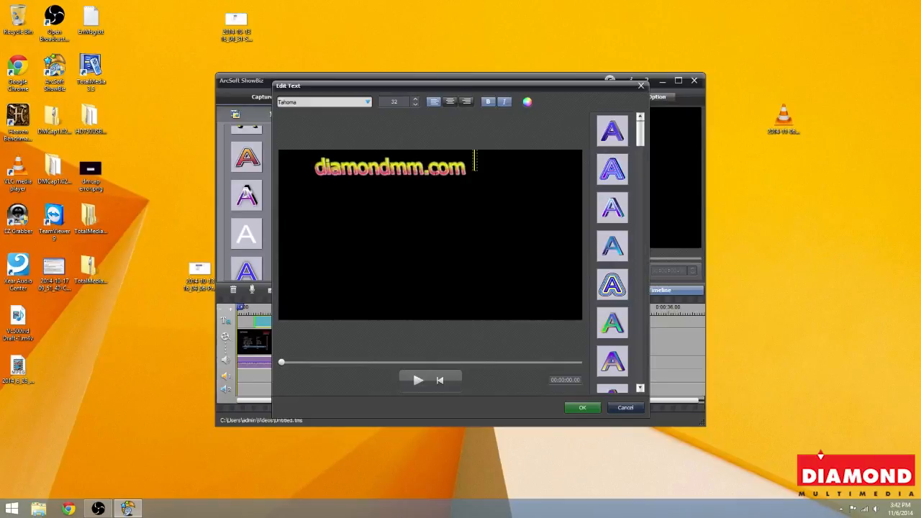
left_click(449, 101)
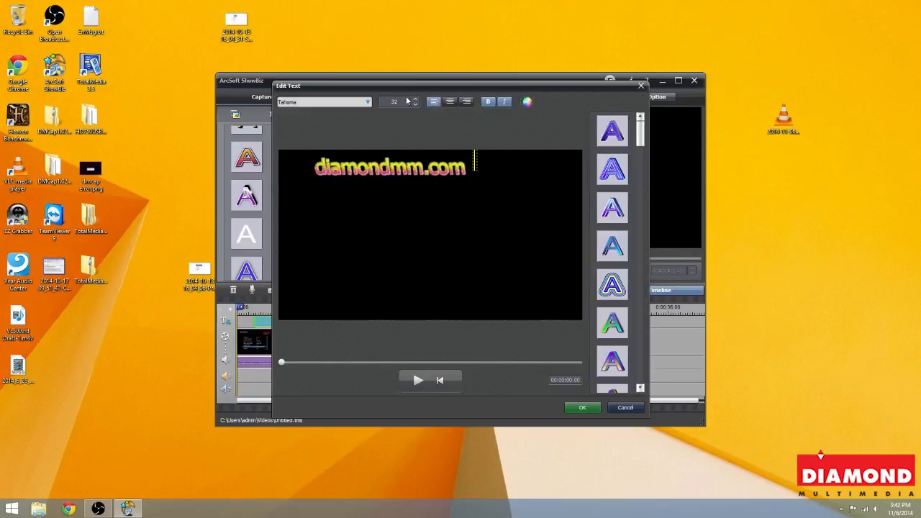
left_click(415, 104)
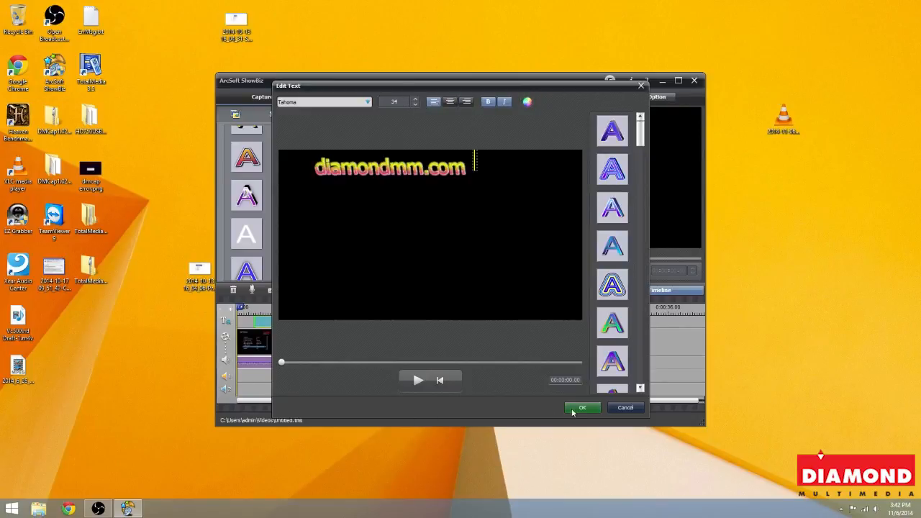
left_click(582, 409)
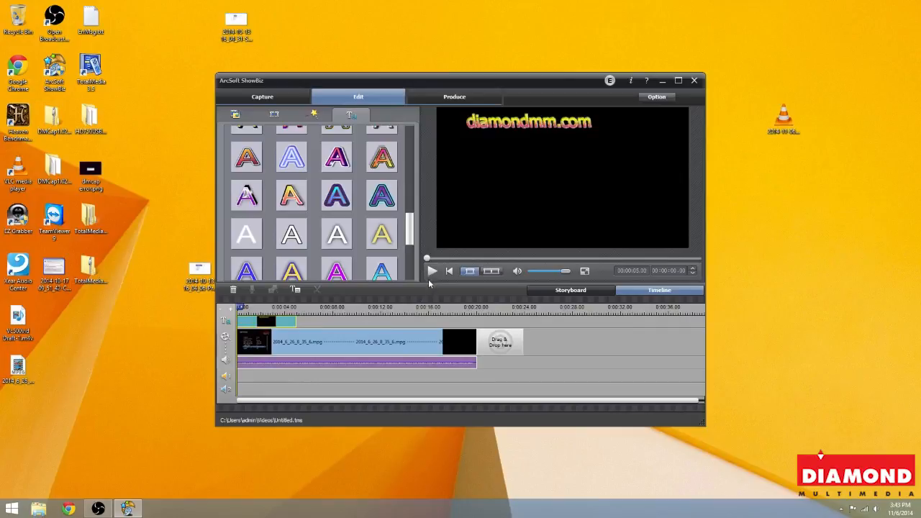
mouse_move(409, 397)
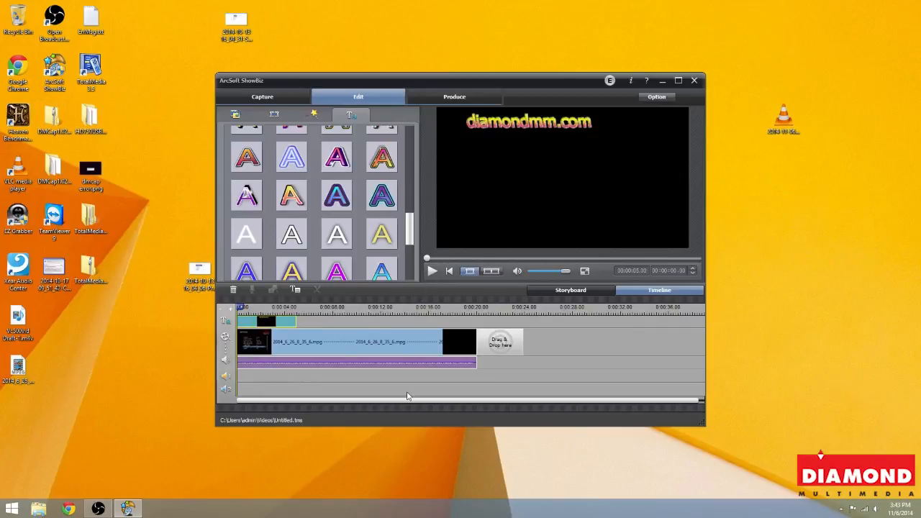
mouse_move(578, 379)
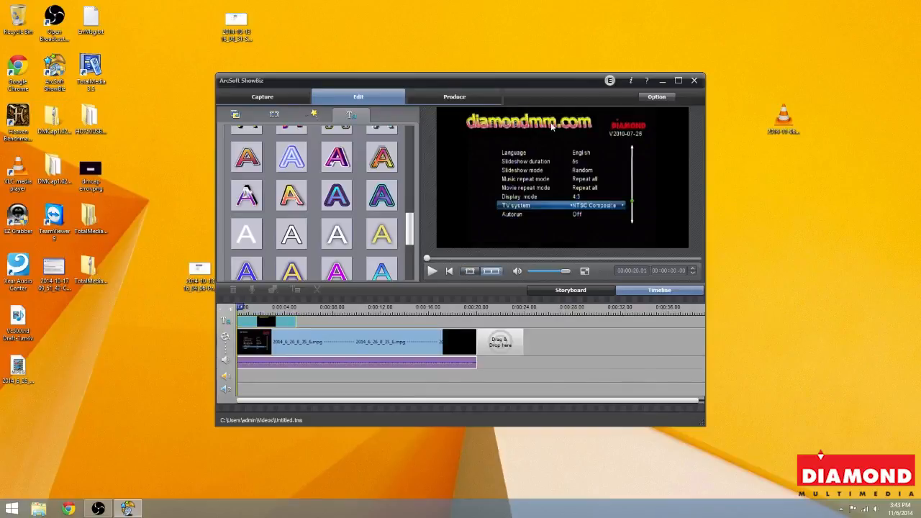
mouse_move(596, 125)
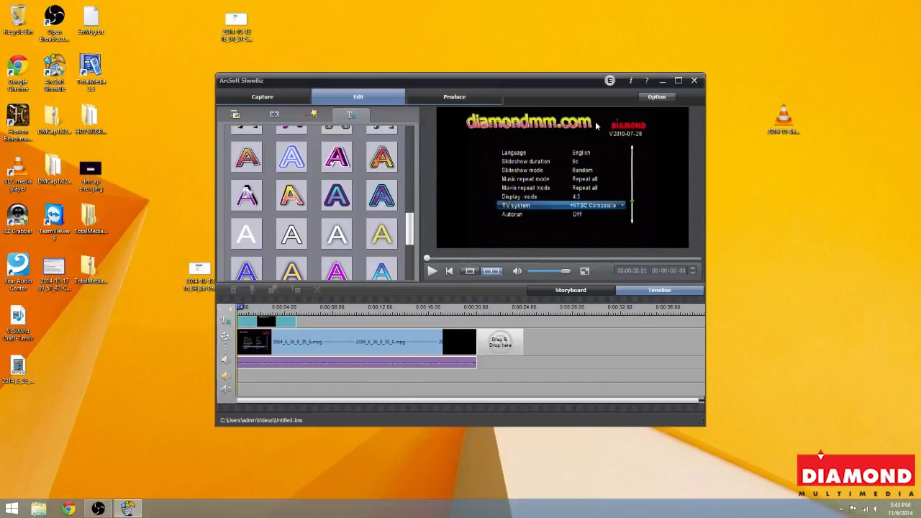
mouse_move(432, 270)
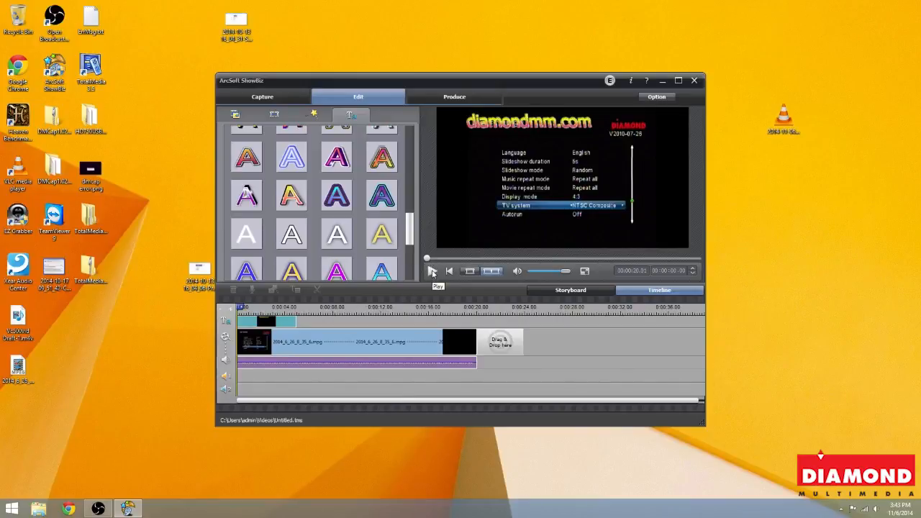
left_click(432, 271)
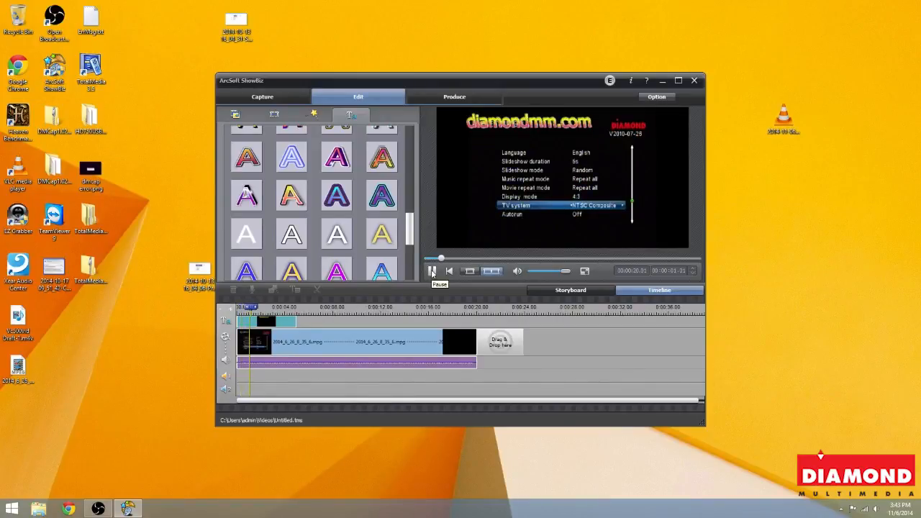
left_click(432, 271)
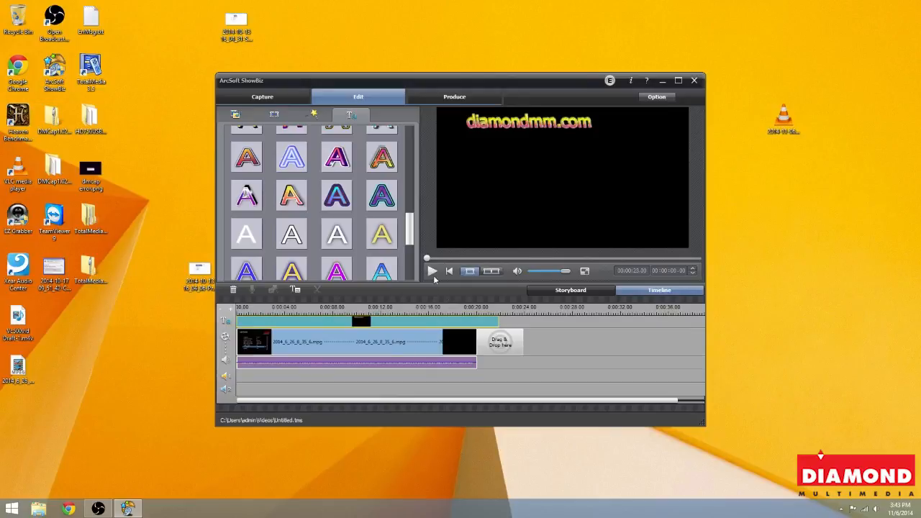
- Select the timeline clip and bring up its Edit Text dialog with the placeholder
left_click(432, 270)
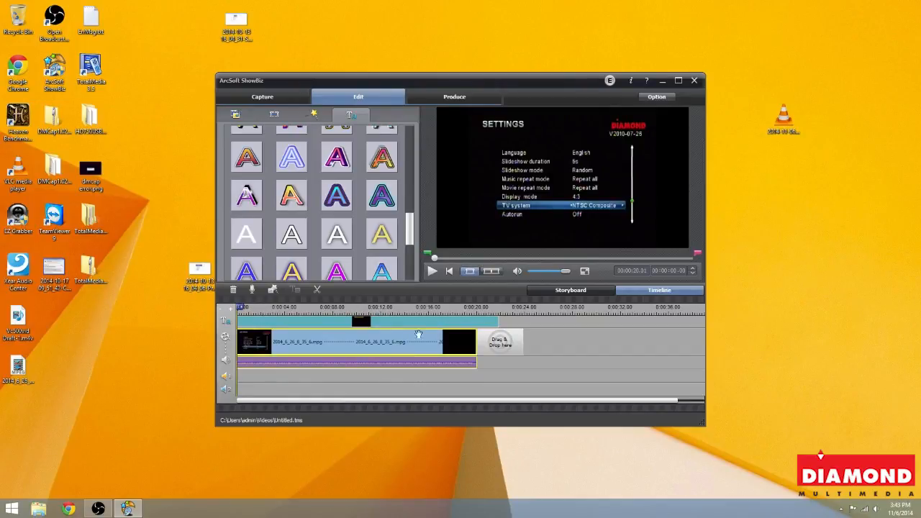
mouse_move(425, 367)
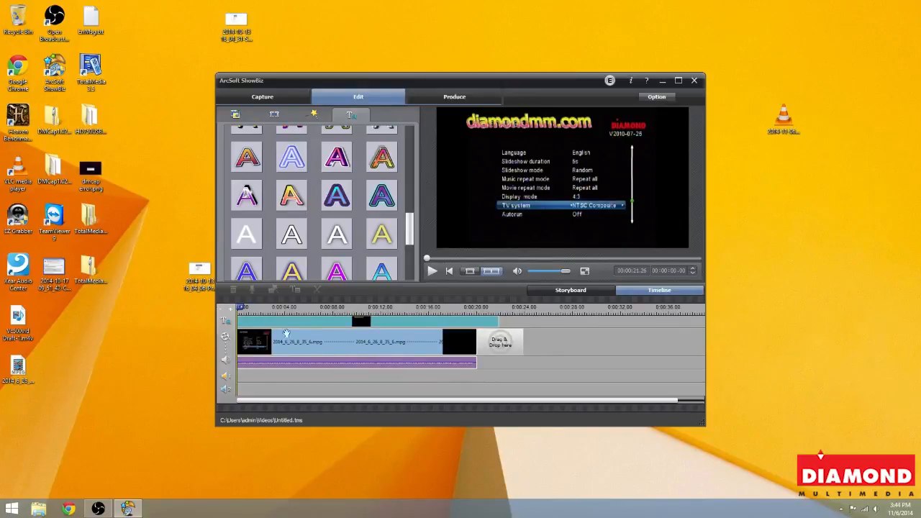
left_click(432, 270)
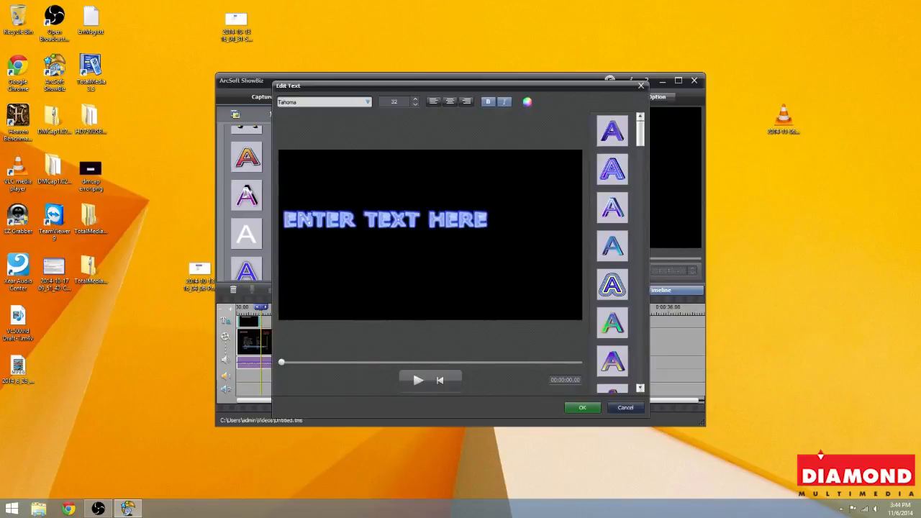
- Clear the sample caption and choose a blue text colour
left_click(360, 218)
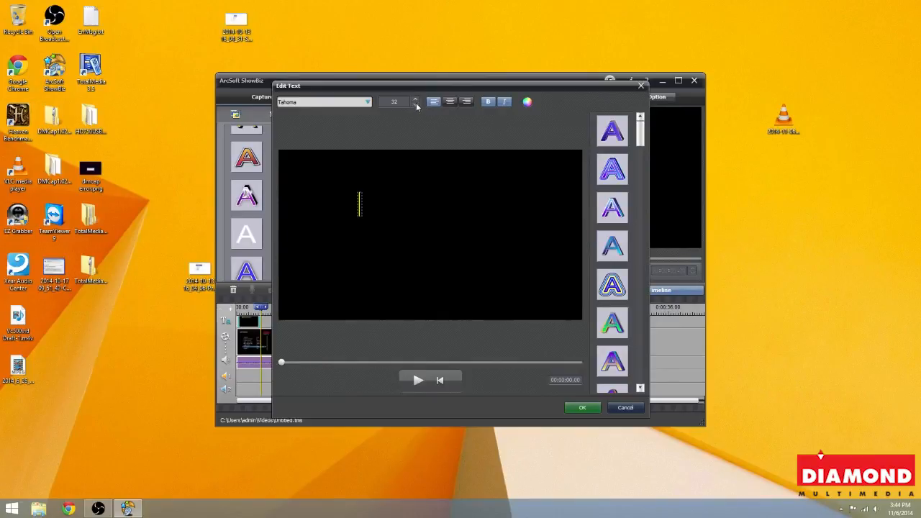
left_click(415, 104)
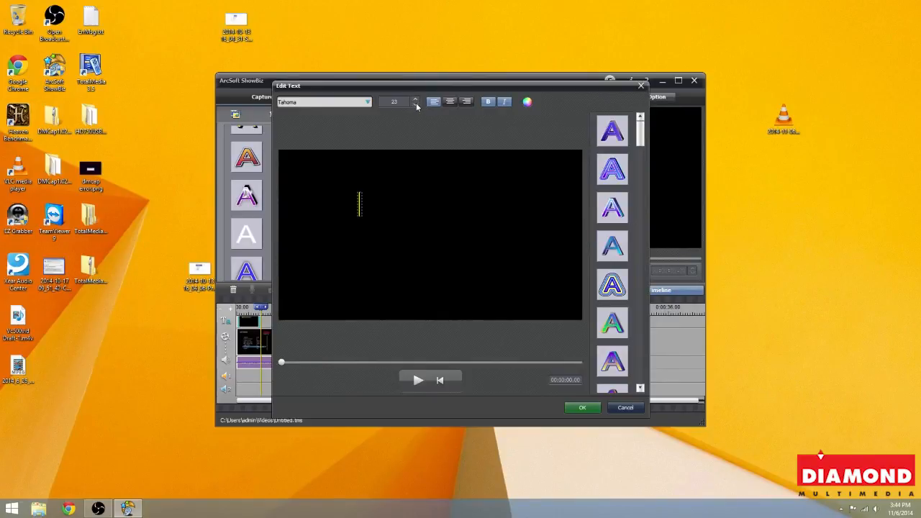
left_click(416, 104)
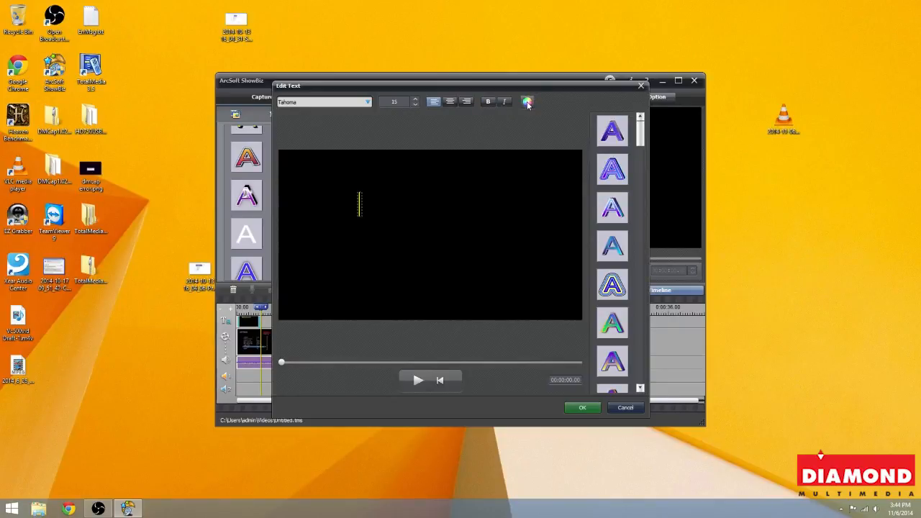
left_click(527, 101)
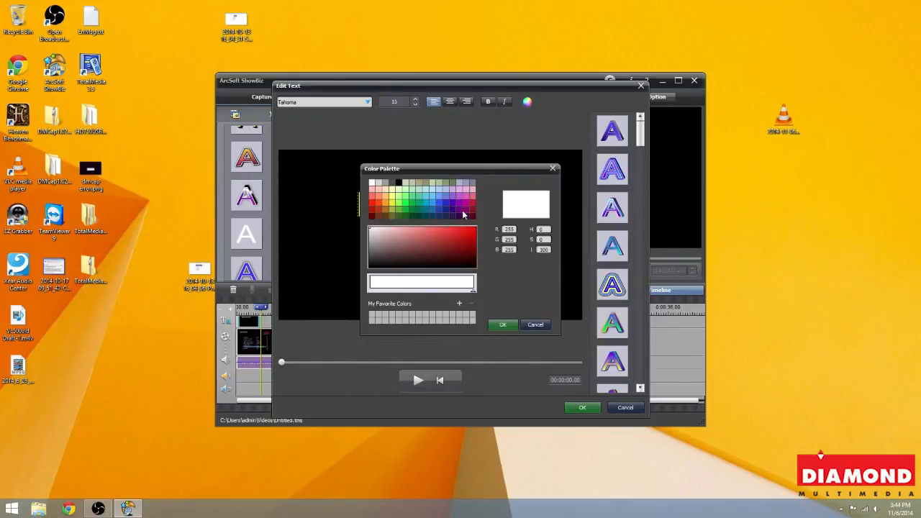
left_click(463, 213)
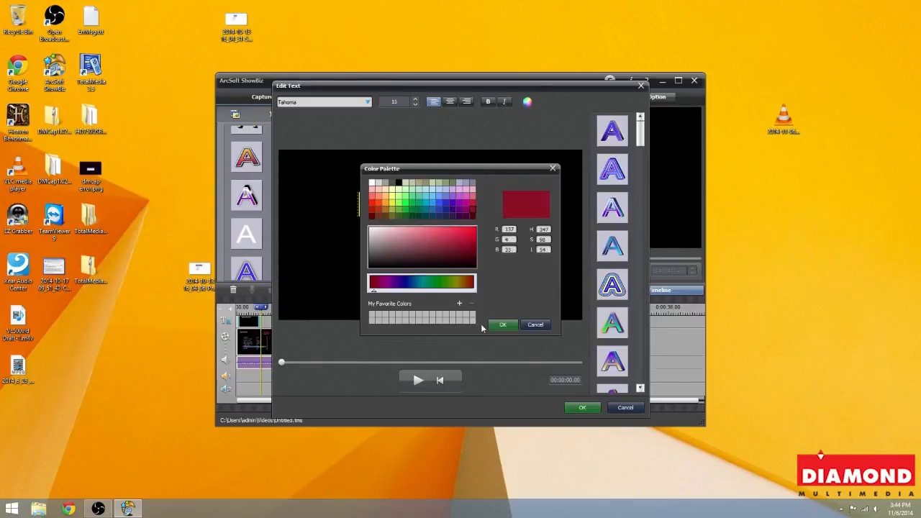
left_click(504, 325)
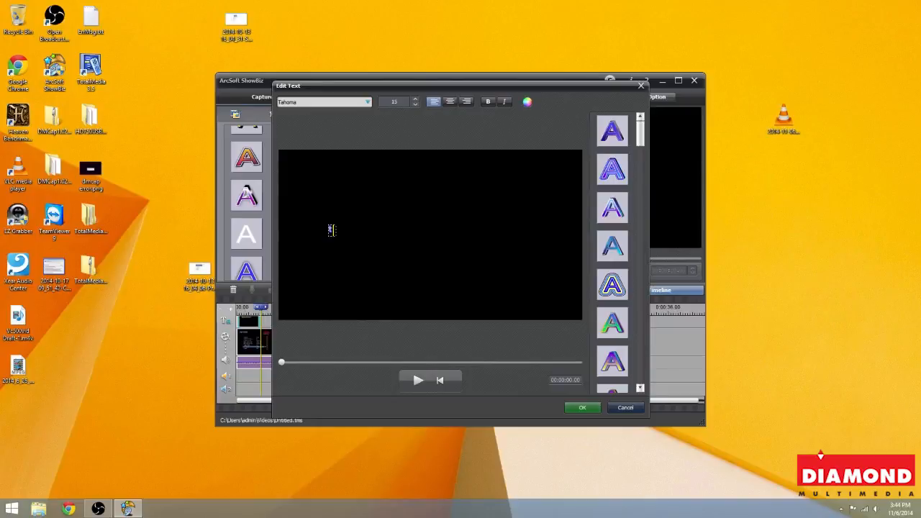
- Write several 'test' captions over the frame and confirm them with OK
type("Text")
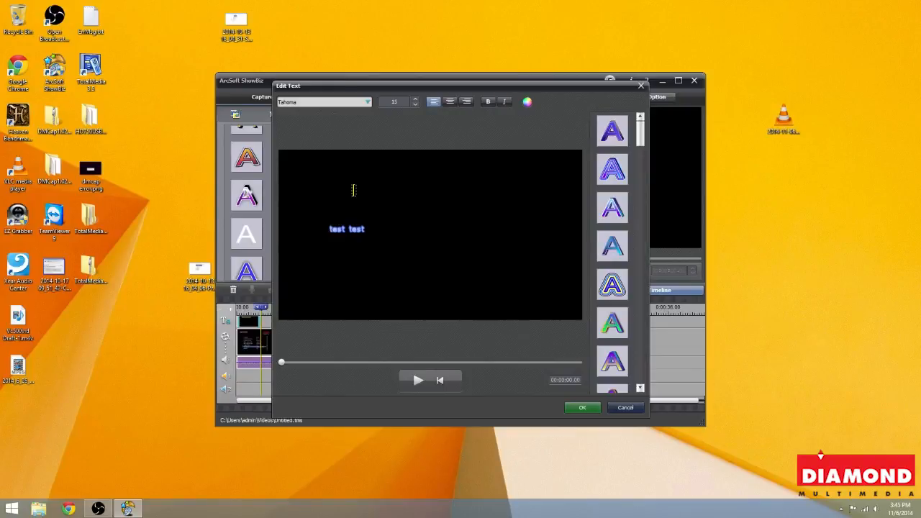
type("test")
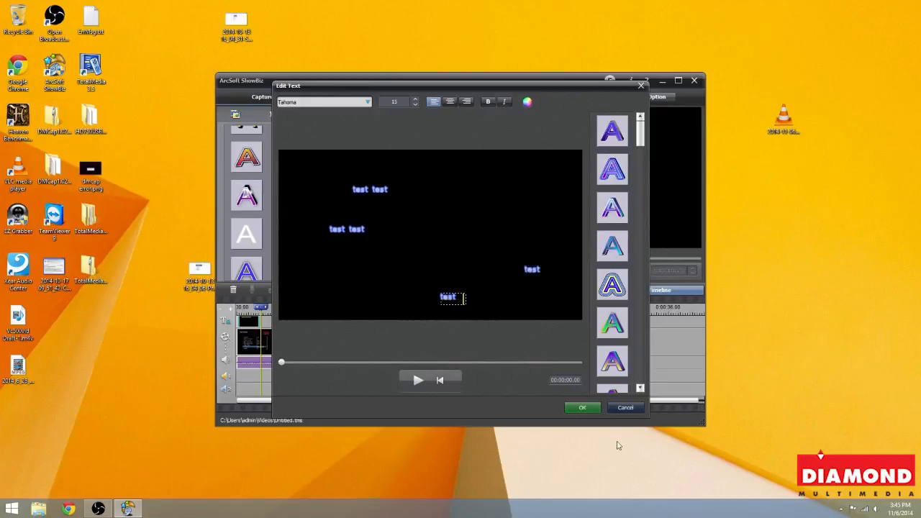
left_click(581, 407)
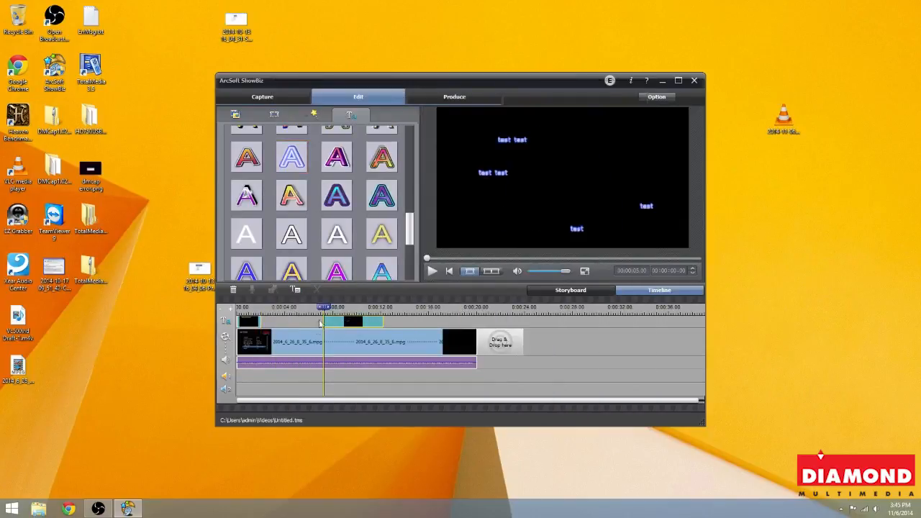
mouse_move(621, 360)
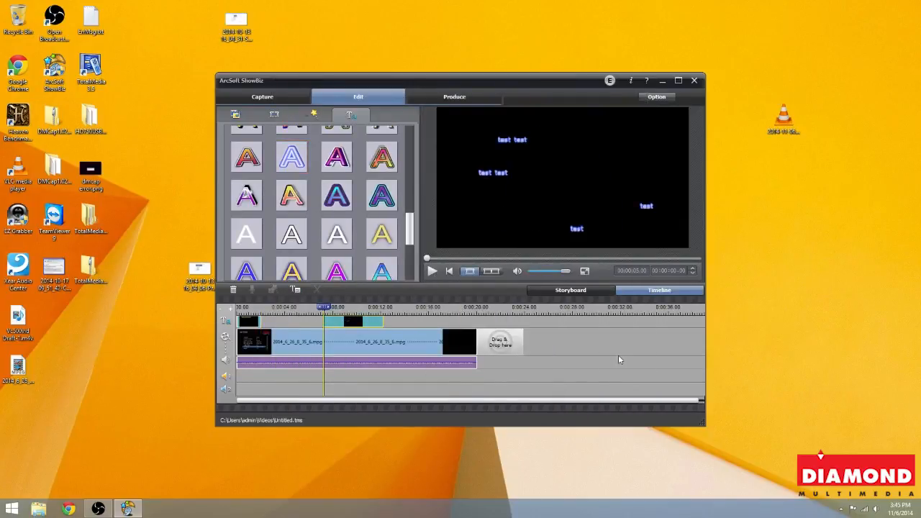
left_click(352, 322)
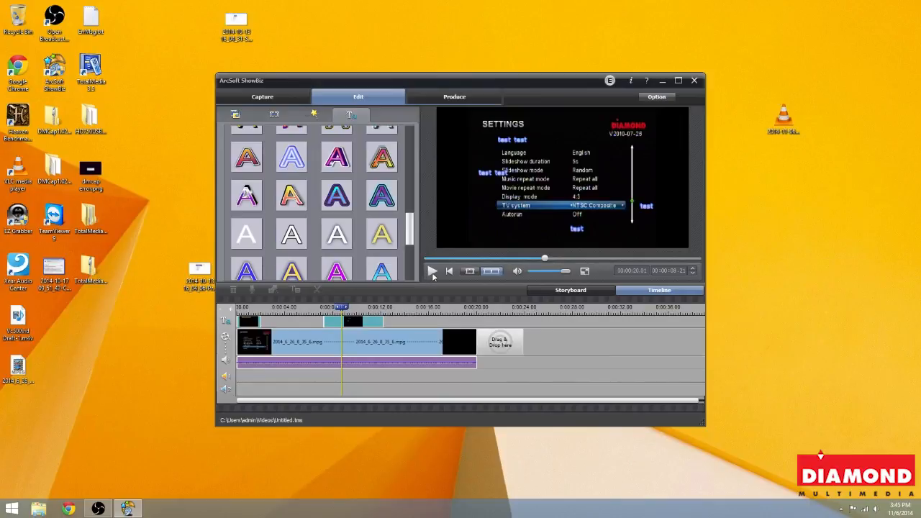
left_click(432, 271)
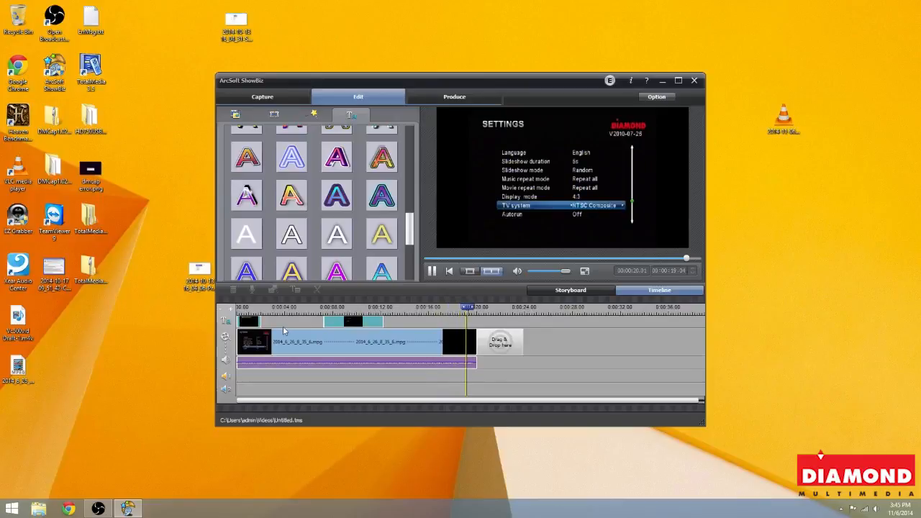
left_click(432, 271)
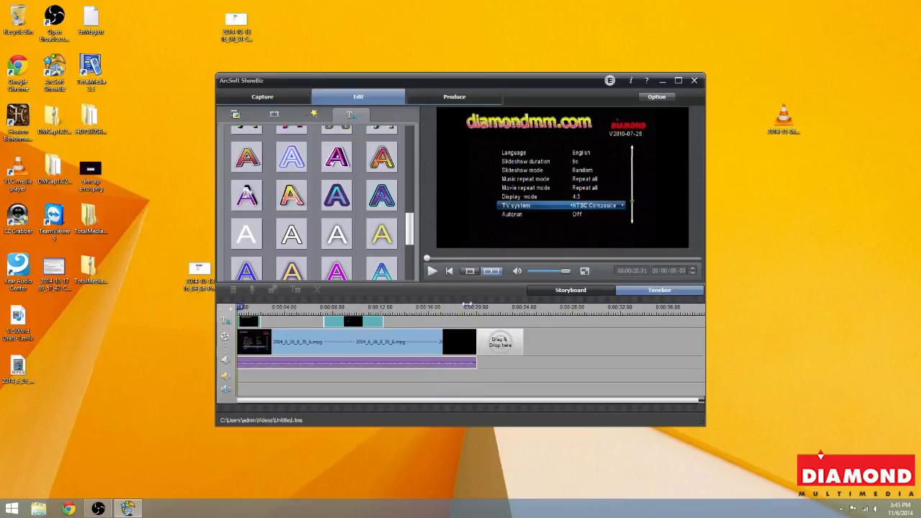
- Go to Produce > Create File and browse for the export location
left_click(455, 96)
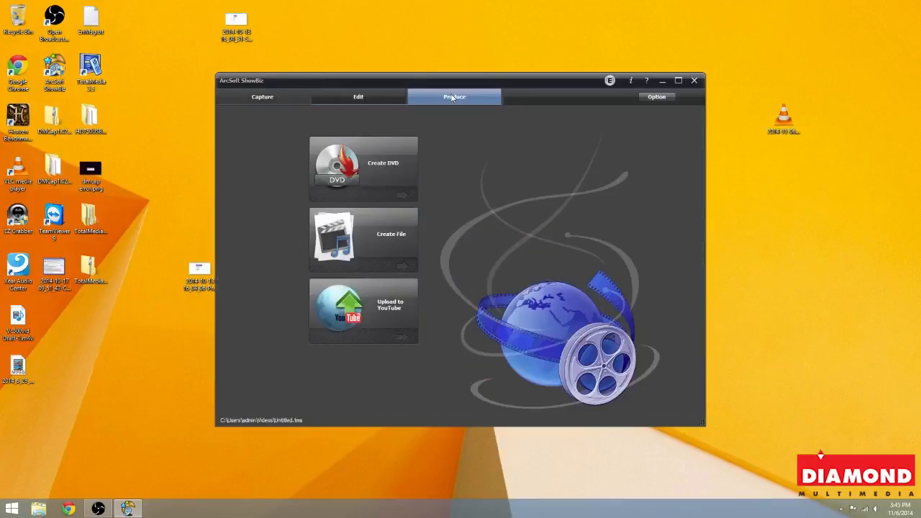
mouse_move(357, 248)
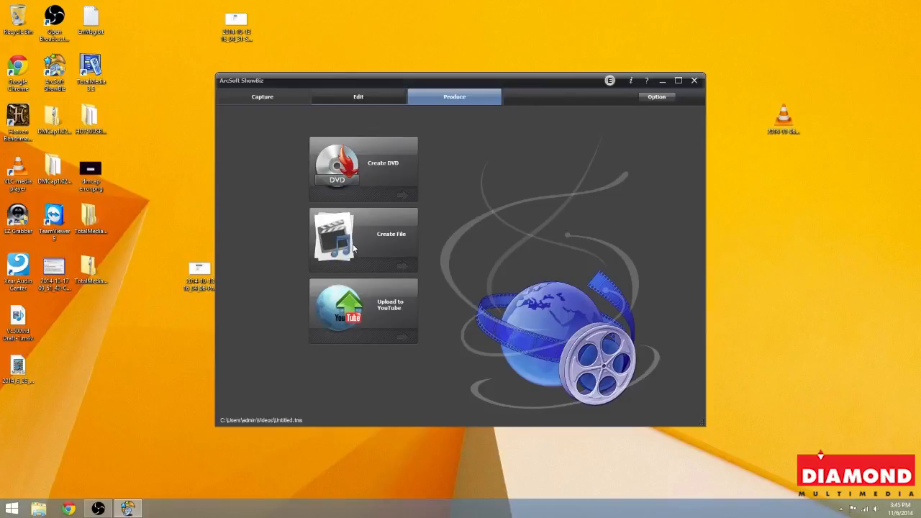
left_click(362, 239)
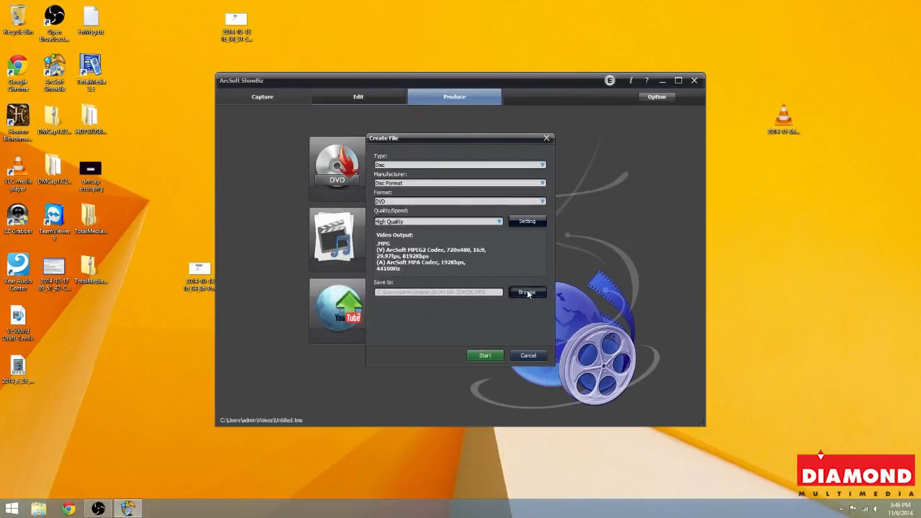
left_click(527, 292)
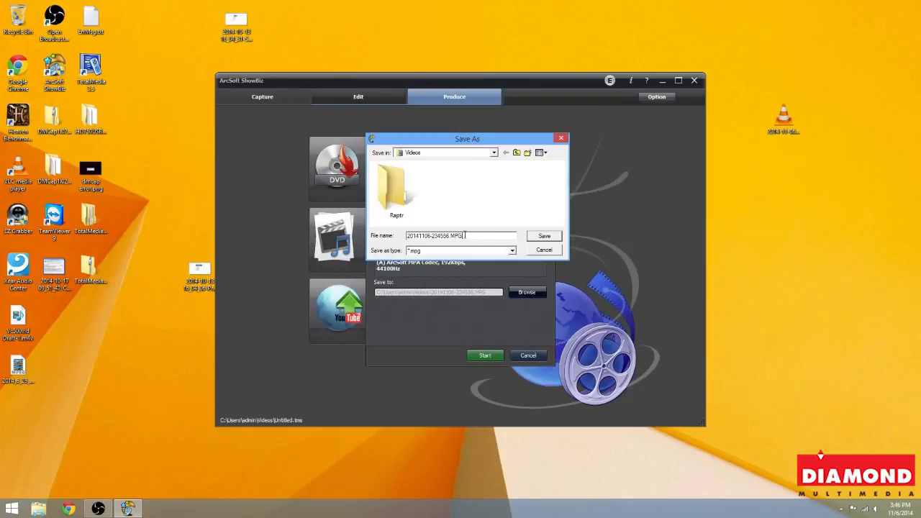
- Name the output 'Diamond Test' and start producing the MPEG file
triple_click(461, 236)
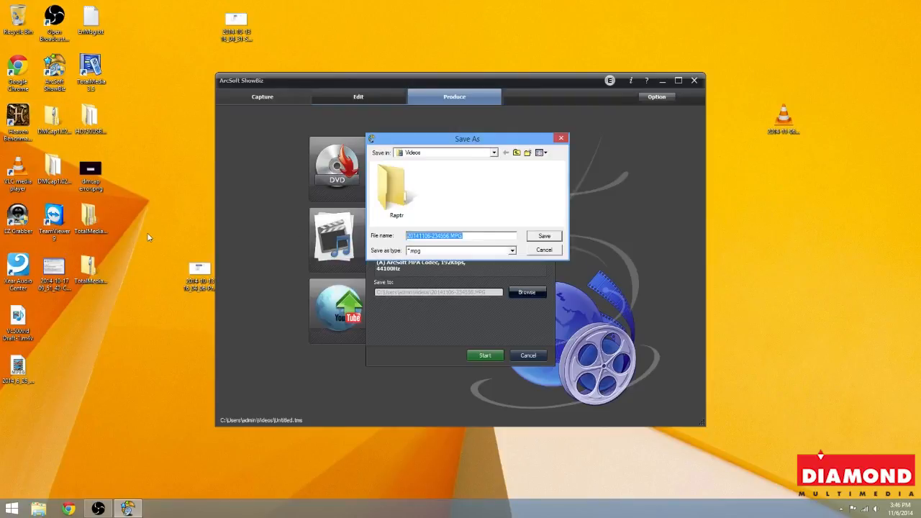
type("q")
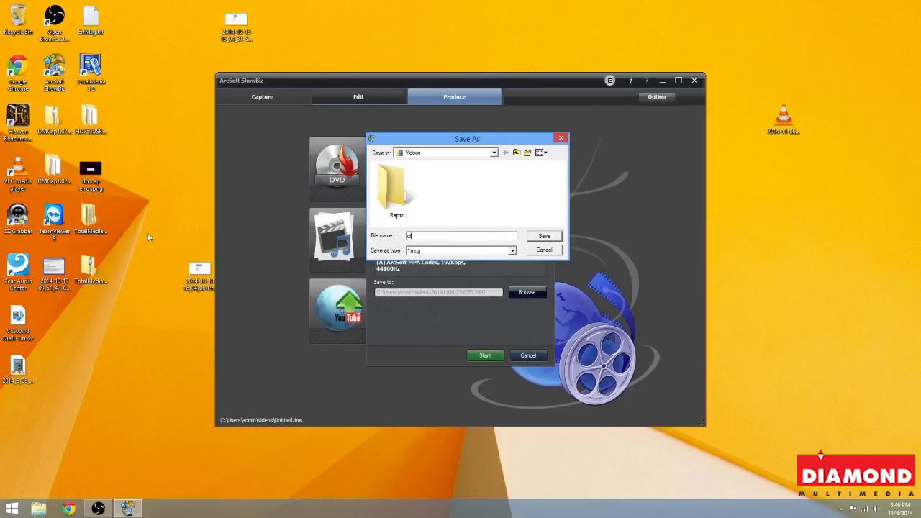
type("iamond")
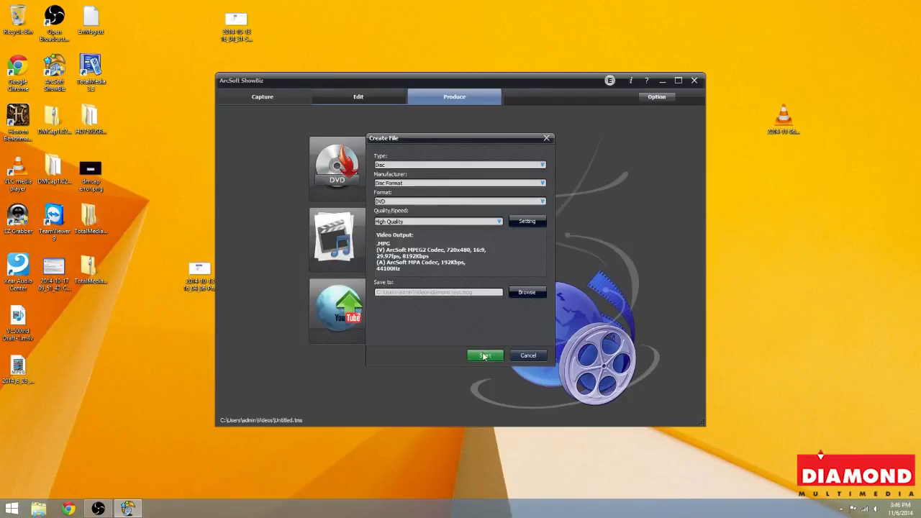
left_click(484, 355)
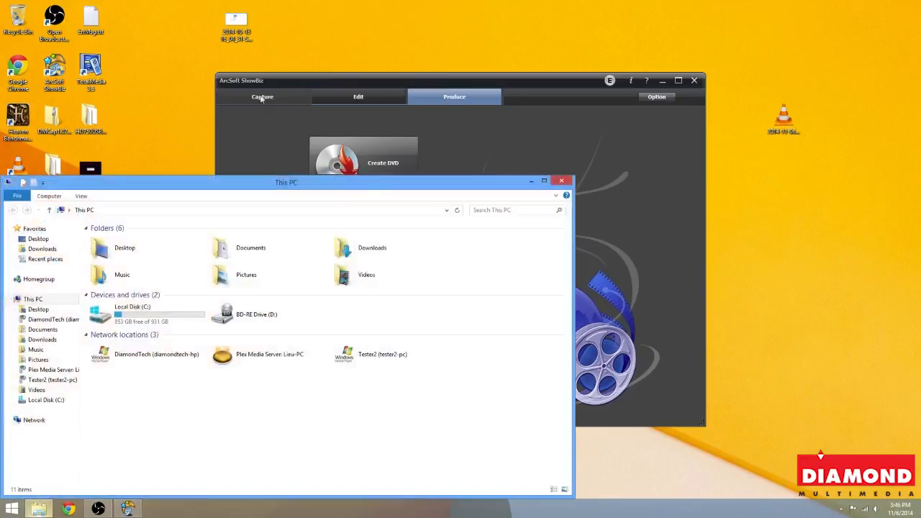
- Play the exported diamond test.mpg from the Videos folder, then close the player
left_click(366, 273)
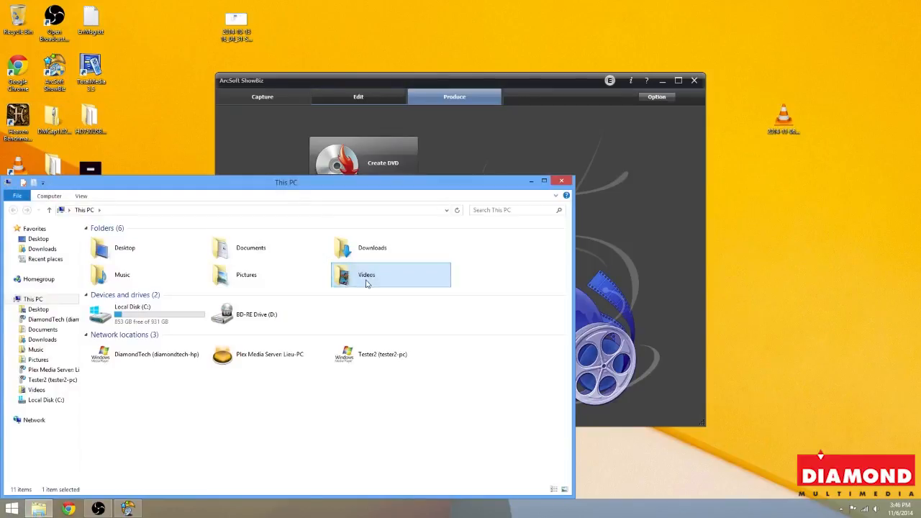
double_click(367, 273)
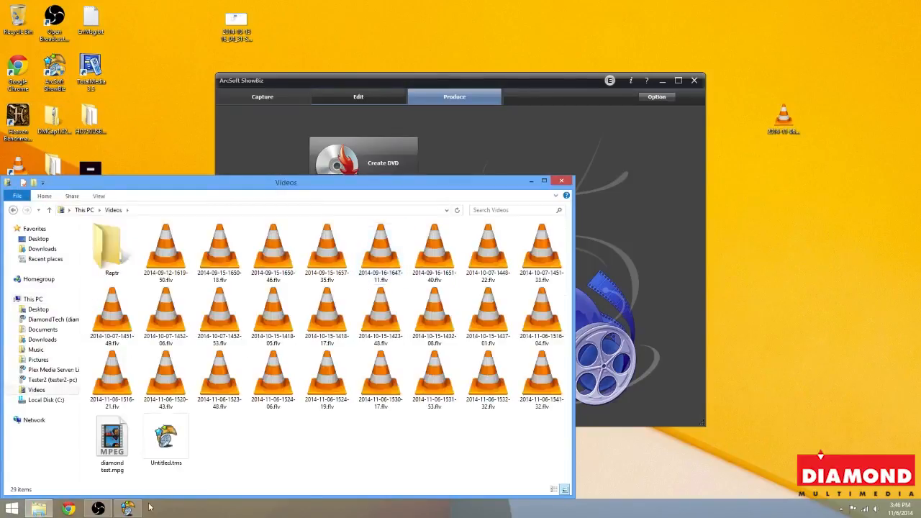
left_click(113, 443)
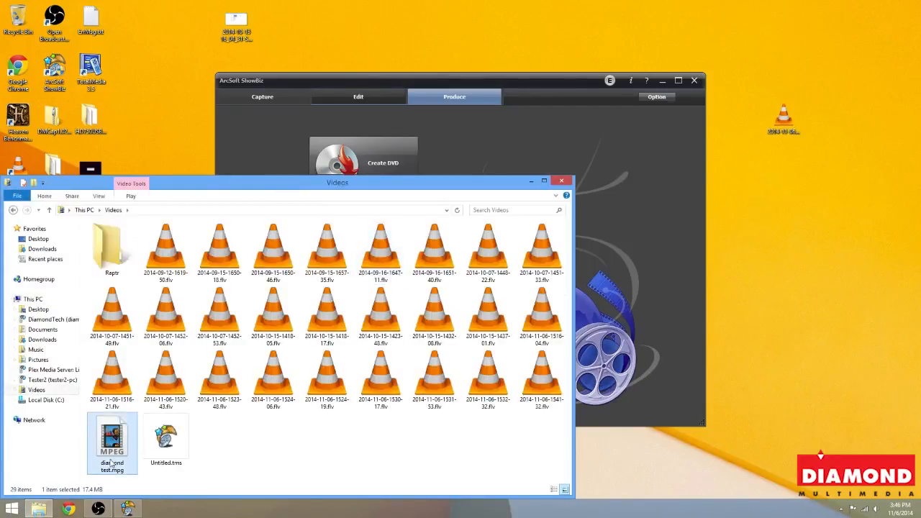
double_click(112, 444)
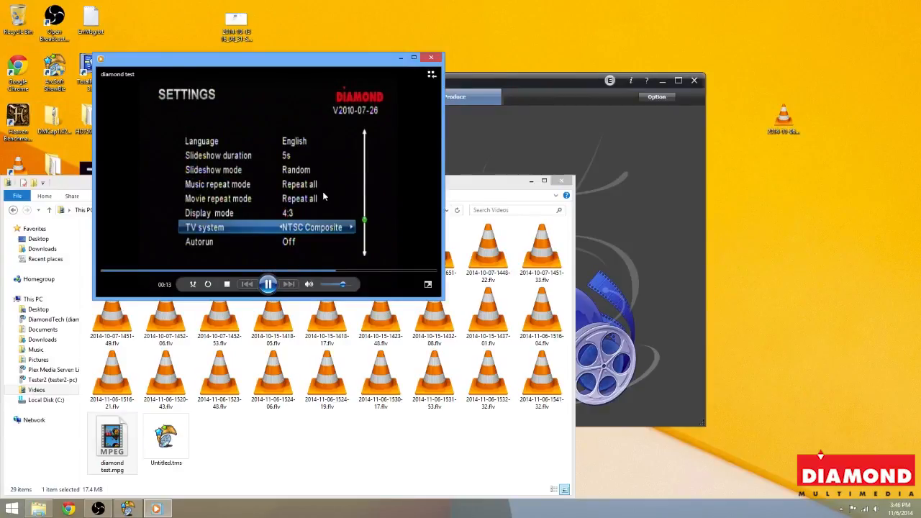
left_click(432, 58)
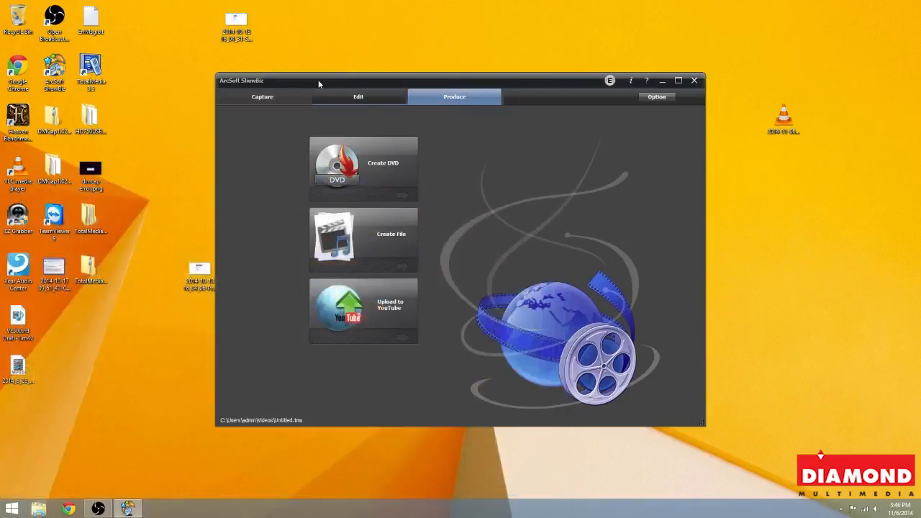
- Close ShowBiz without saving the project, returning to the desktop
left_click(357, 96)
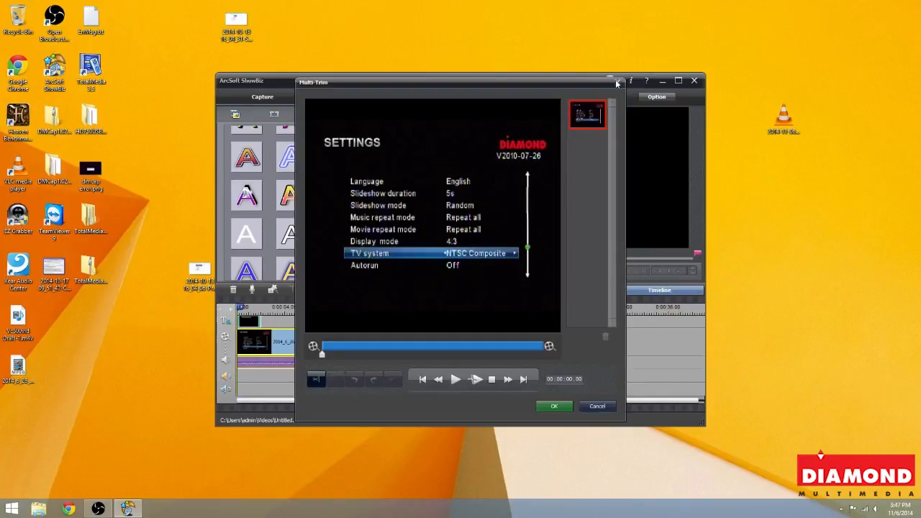
left_click(616, 80)
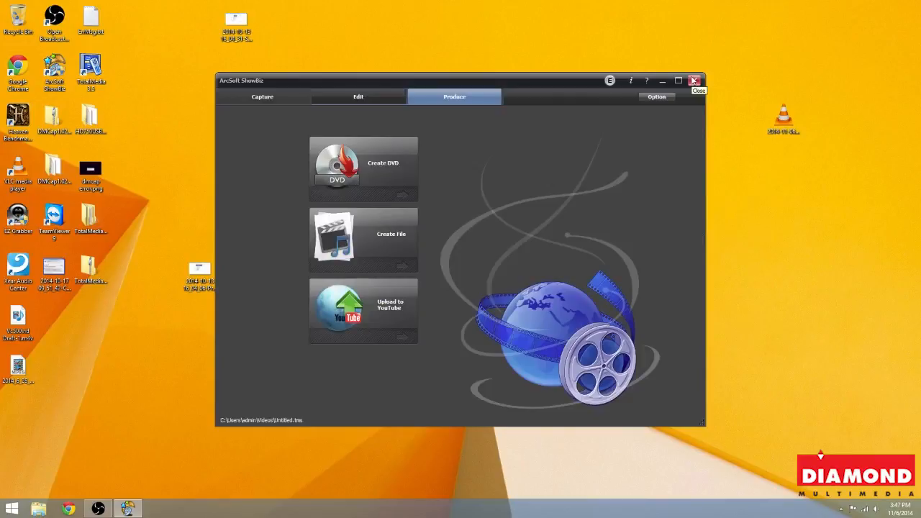
left_click(694, 81)
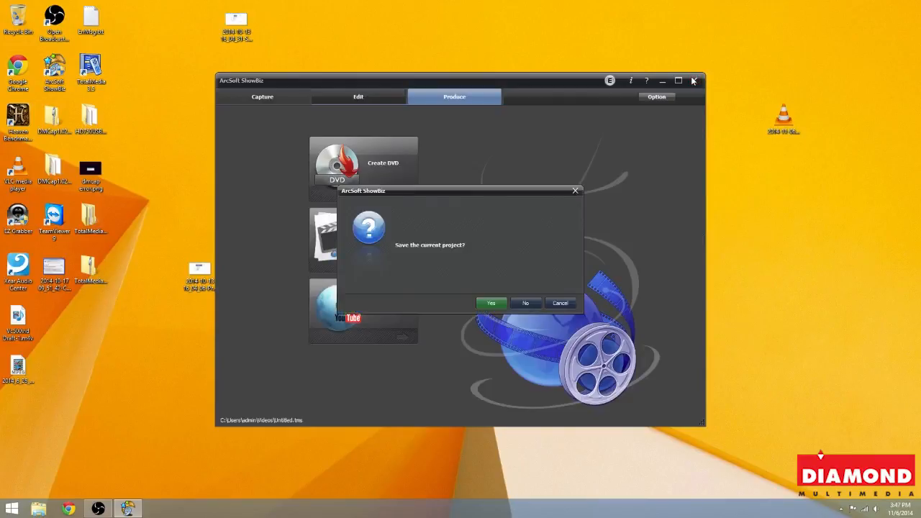
left_click(527, 303)
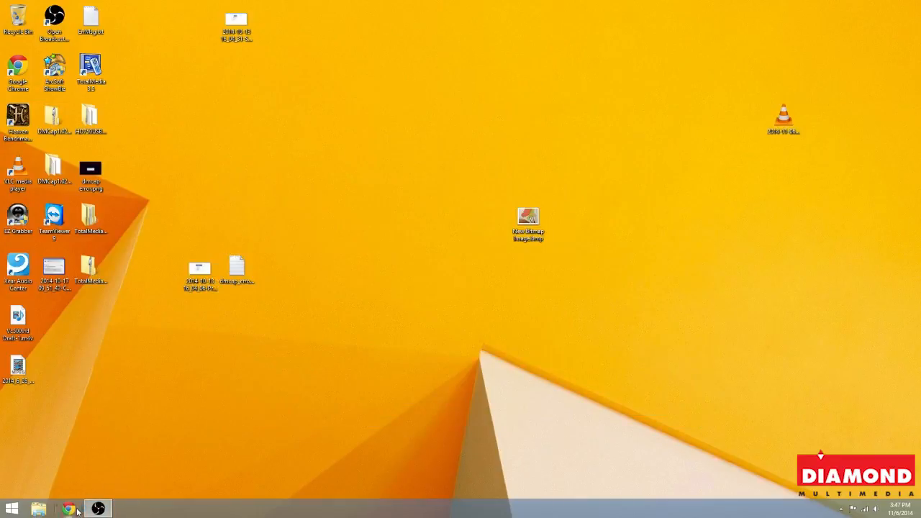
left_click(69, 508)
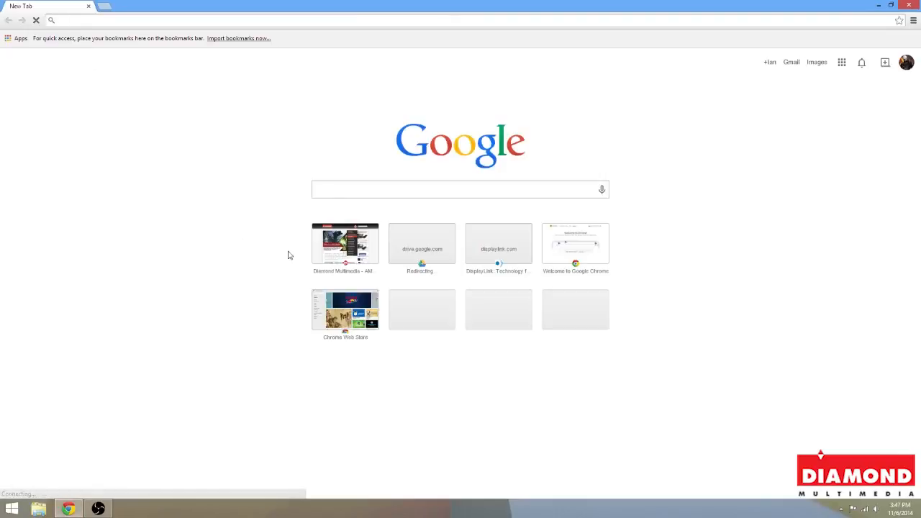
left_click(346, 245)
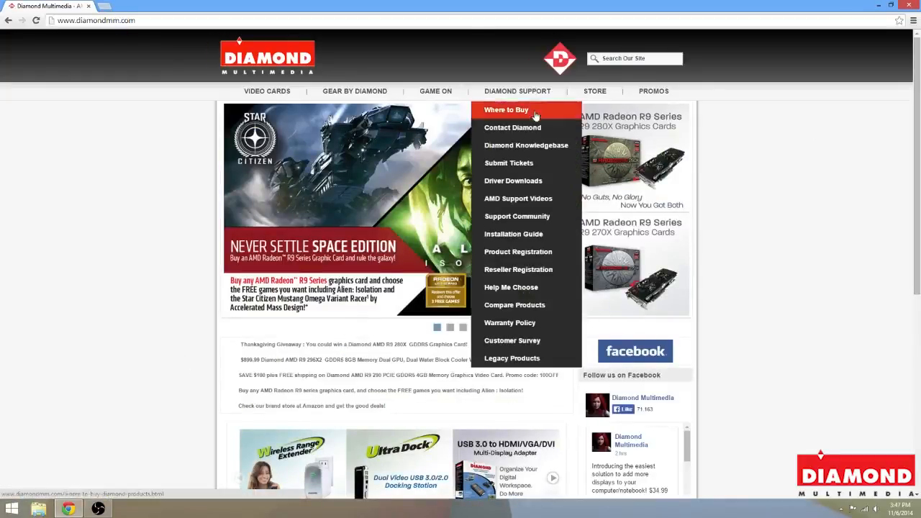
mouse_move(527, 145)
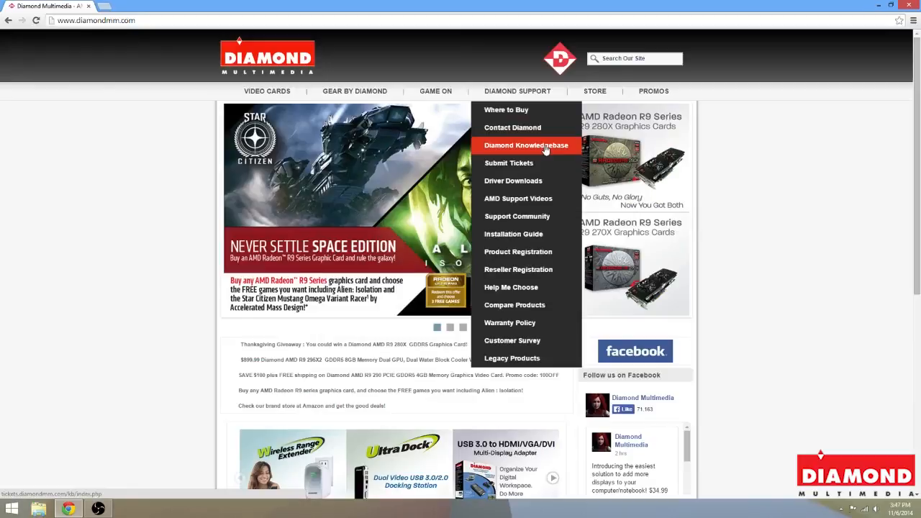
left_click(527, 145)
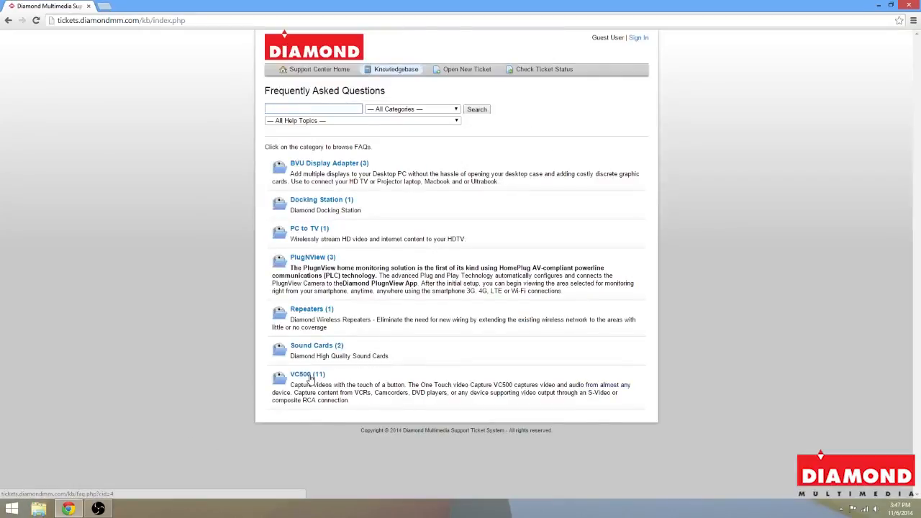
left_click(302, 374)
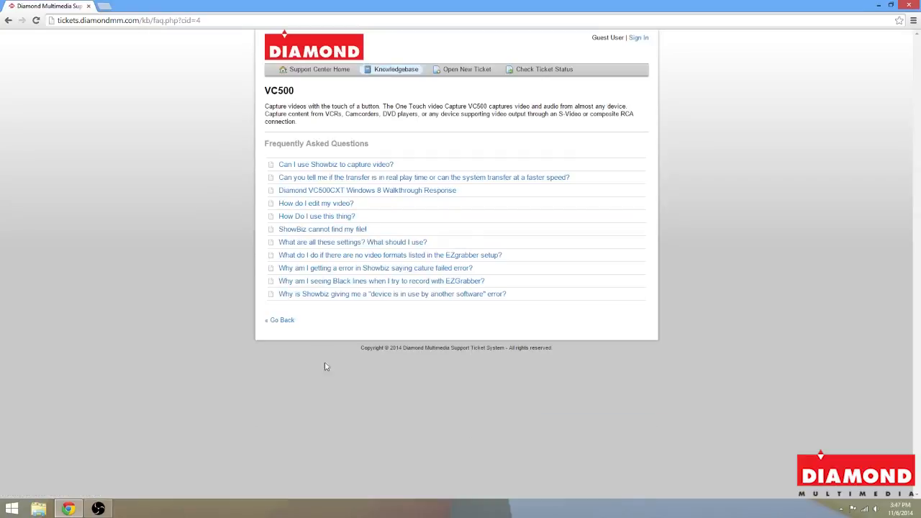
mouse_move(244, 108)
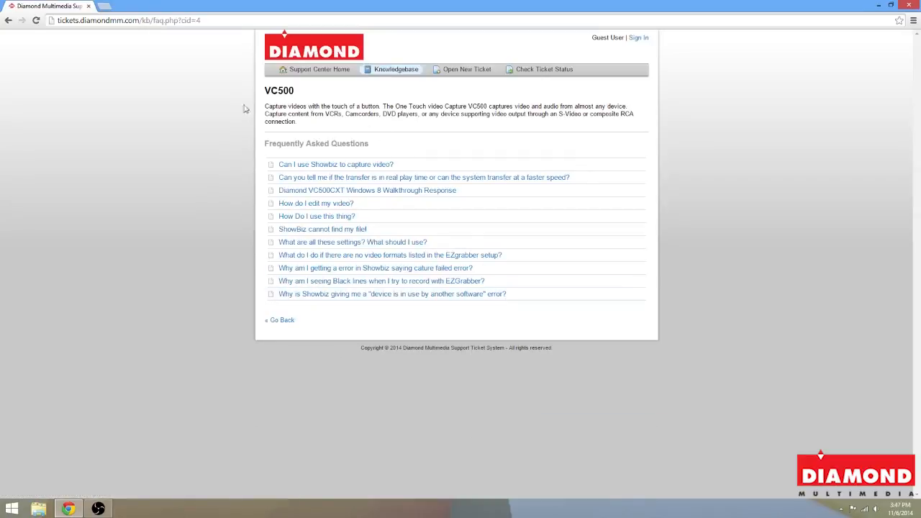
mouse_move(458, 87)
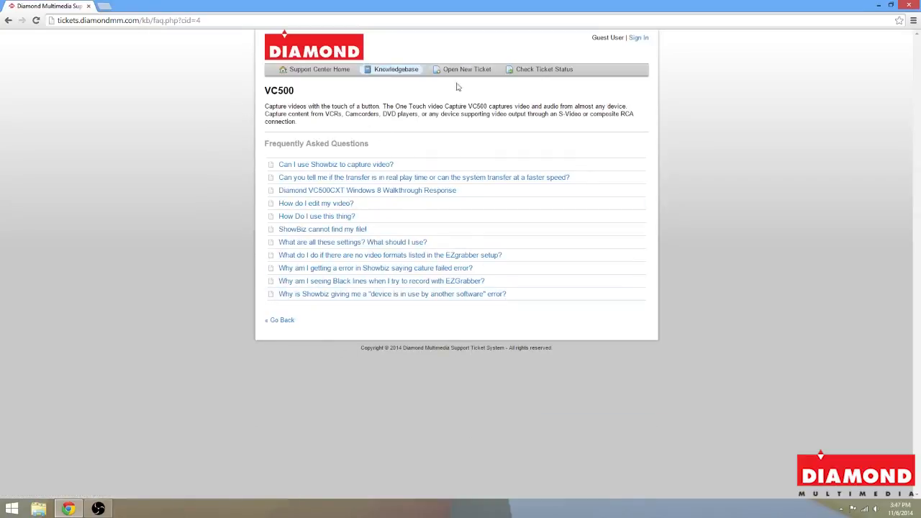
left_click(467, 69)
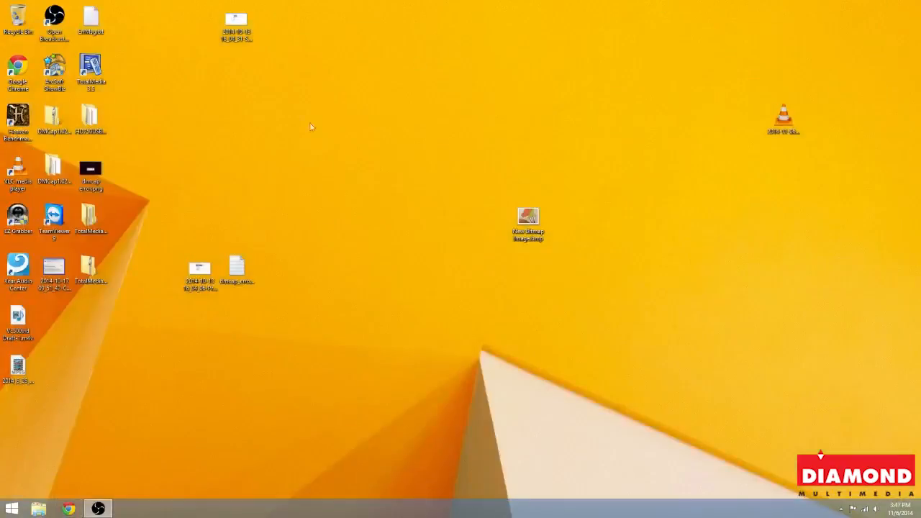
mouse_move(293, 412)
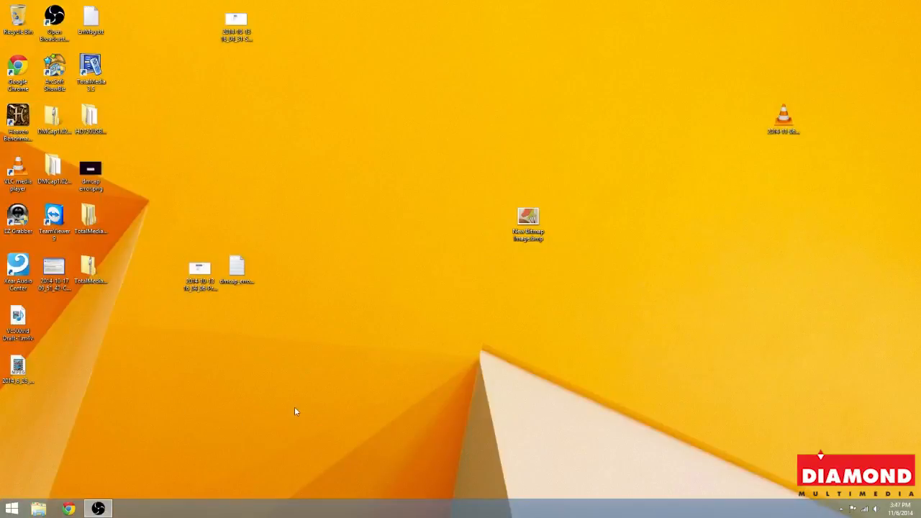